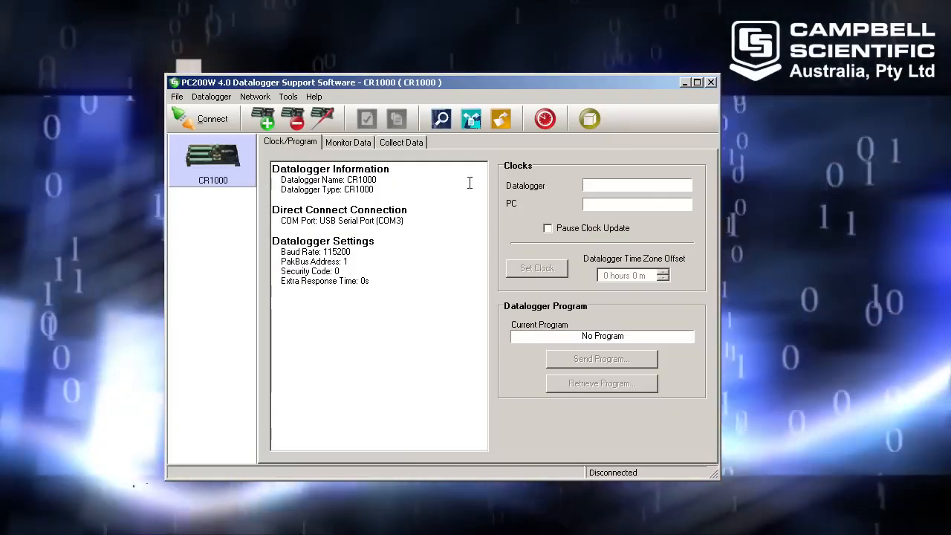
mouse_move(544, 119)
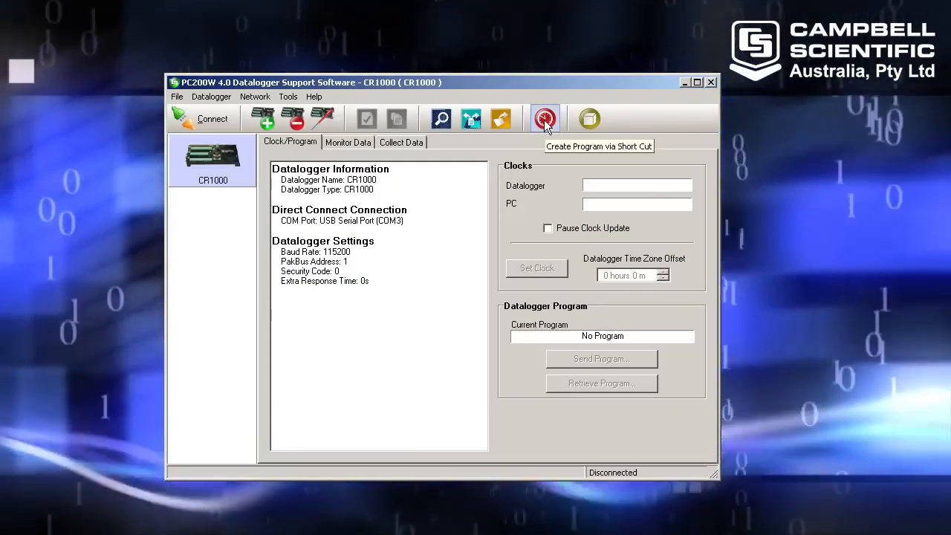
Step: Launch Short Cut from the PC200W toolbar to begin a new datalogger program
click(544, 119)
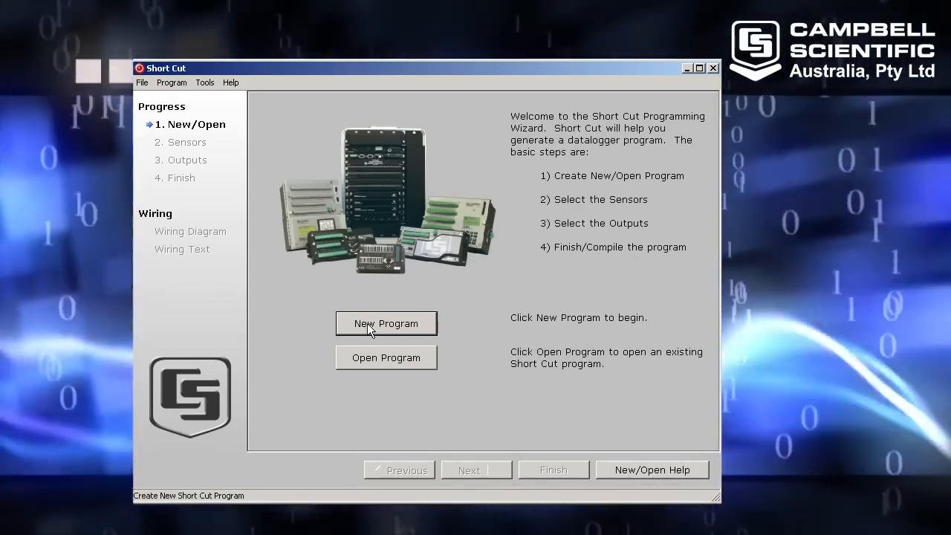
Step: Create a new CR1000 program with a 30-second scan interval
click(385, 323)
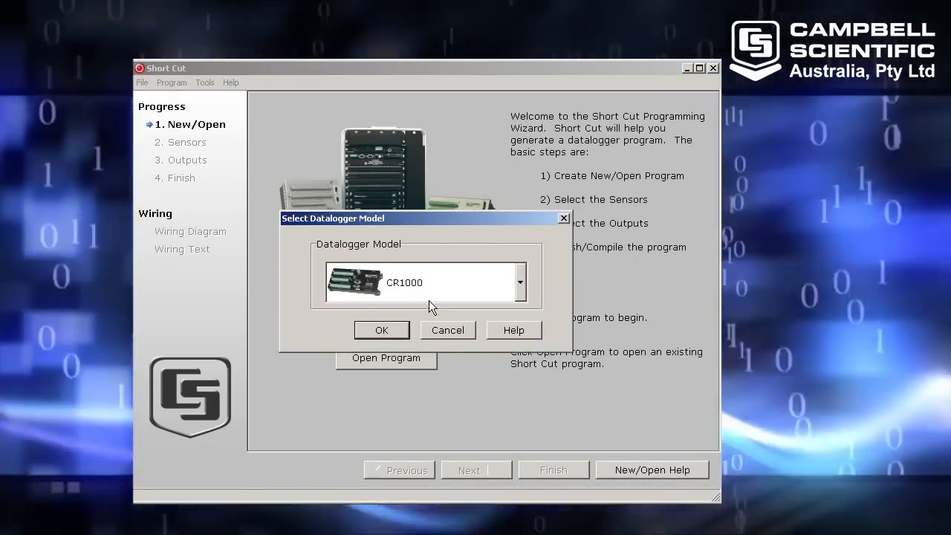
click(381, 330)
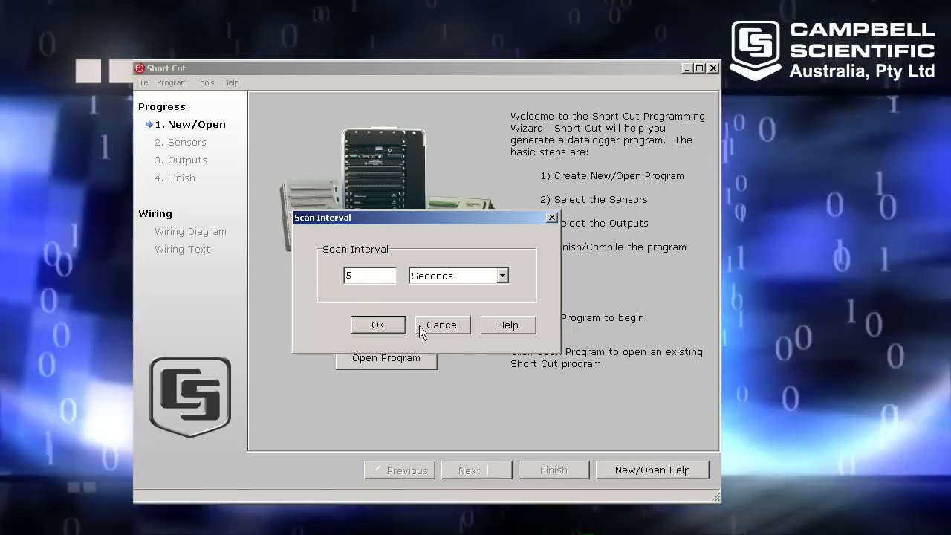
text(30)
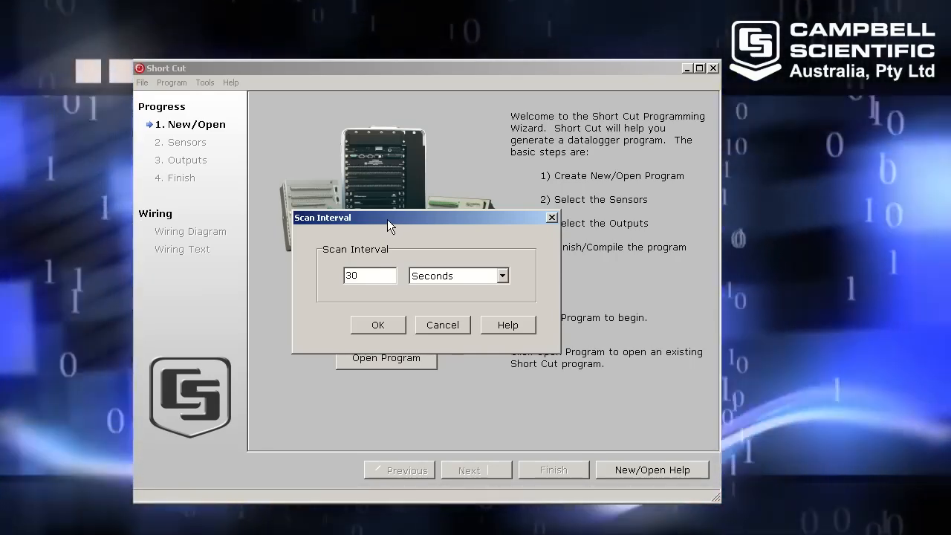
mouse_move(416, 227)
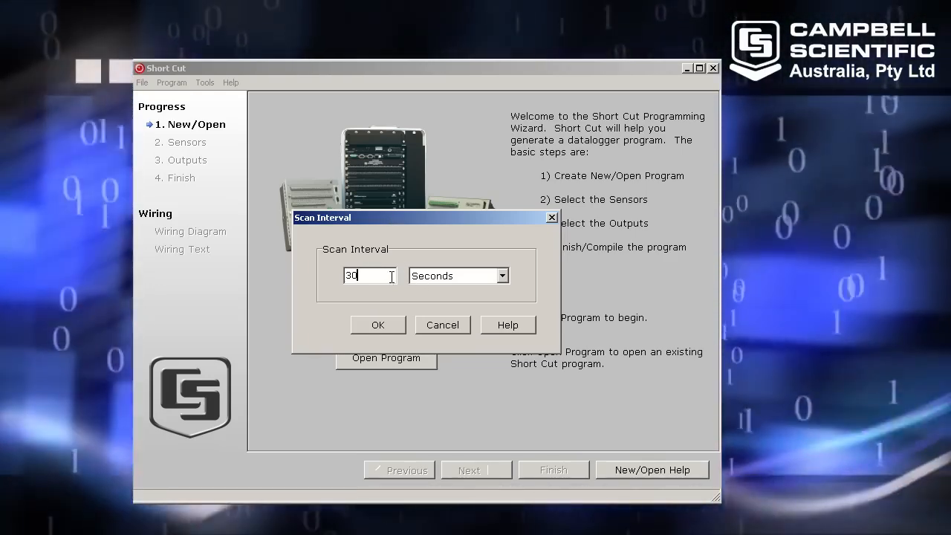
click(377, 325)
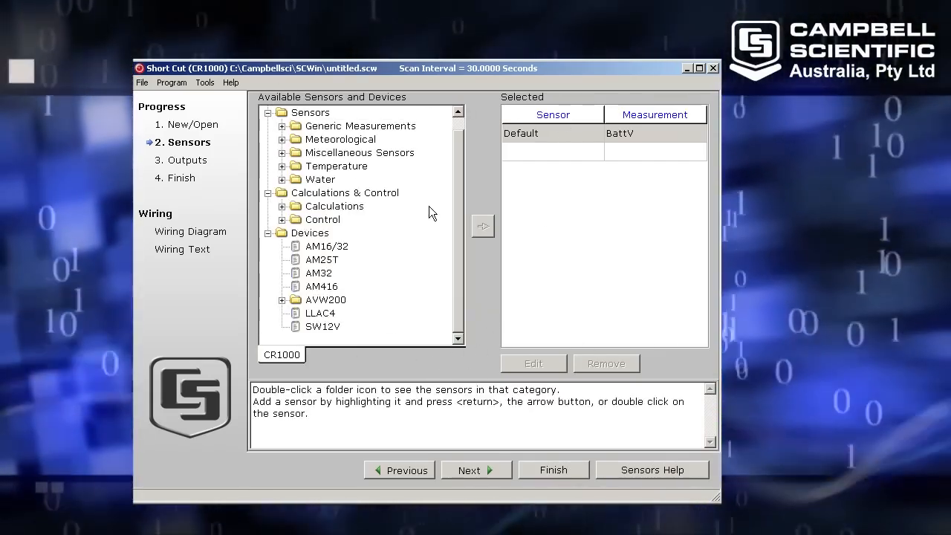
Step: Add the Wiring Panel Temperature sensor from the Temperature category, accepting PTemp_C defaults
double_click(336, 165)
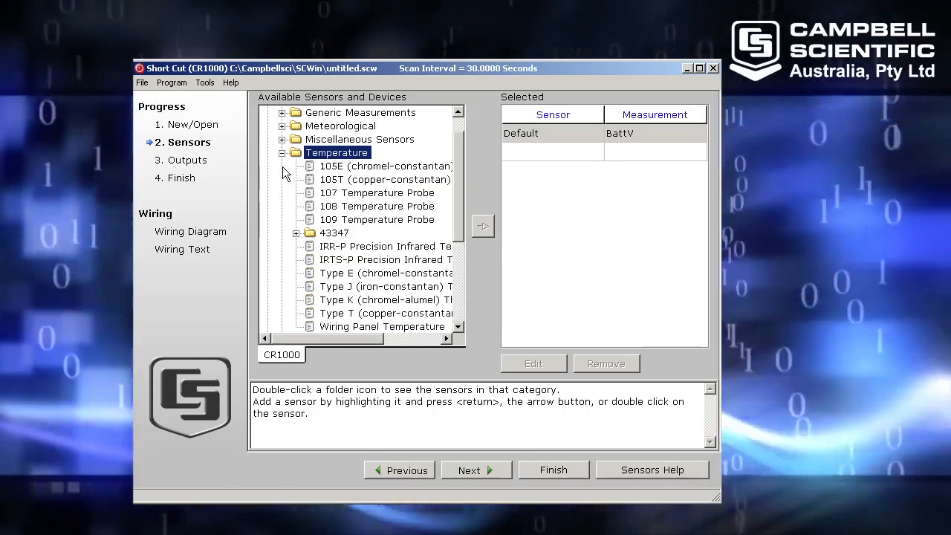
scroll(down, 3)
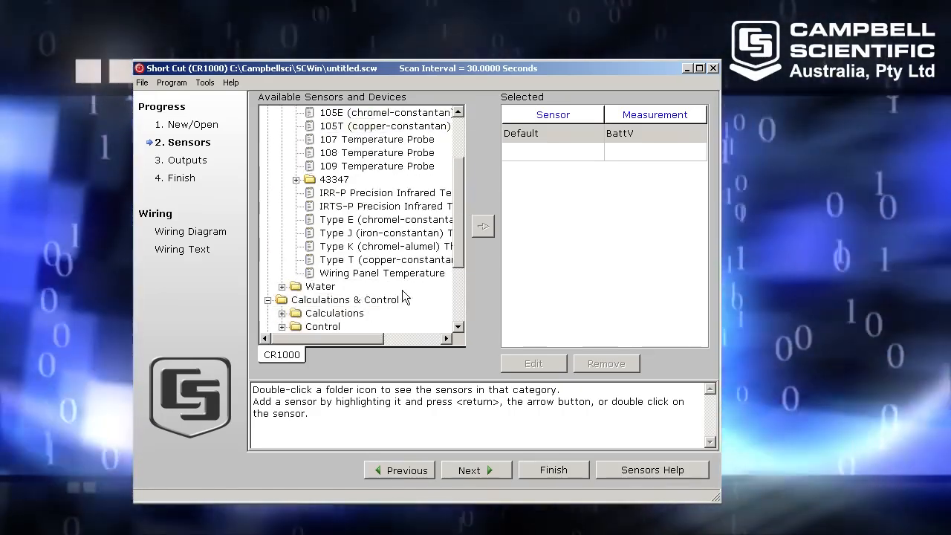
click(381, 272)
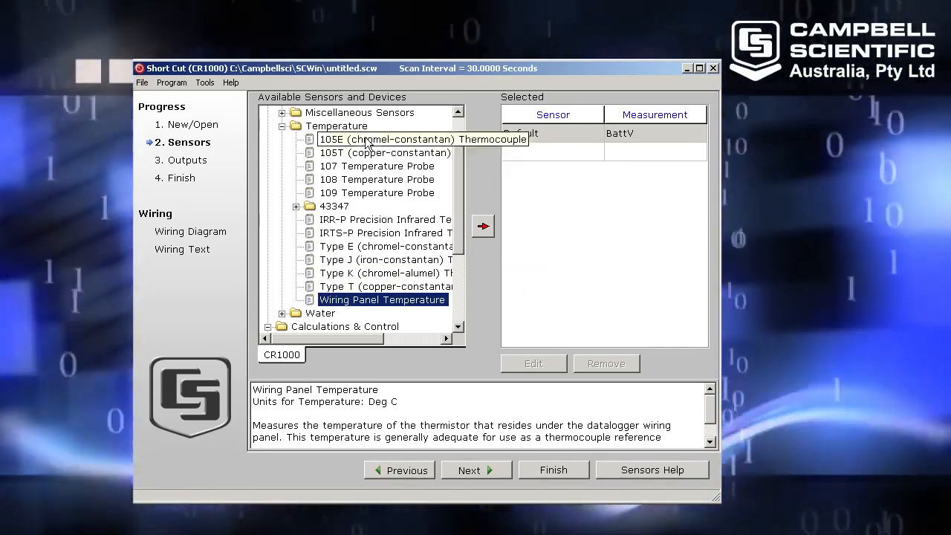
double_click(381, 299)
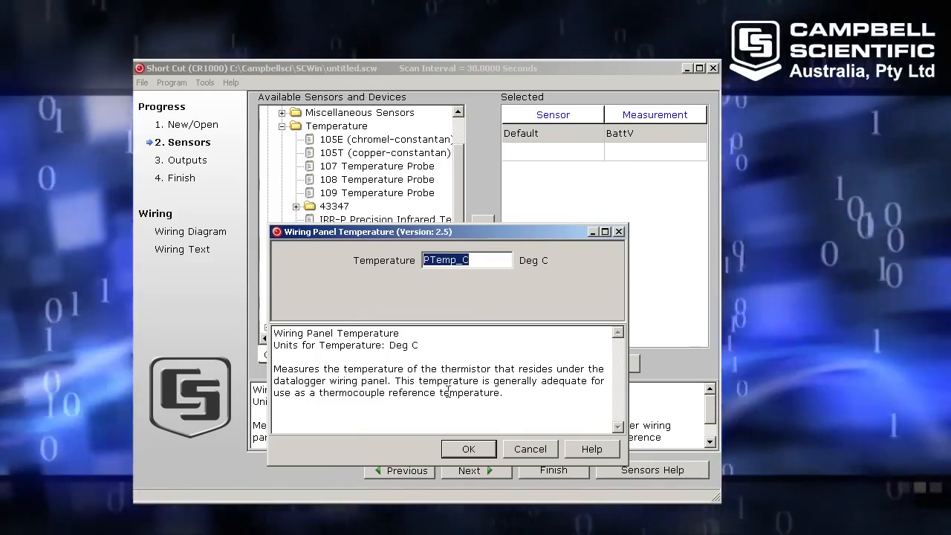
click(468, 448)
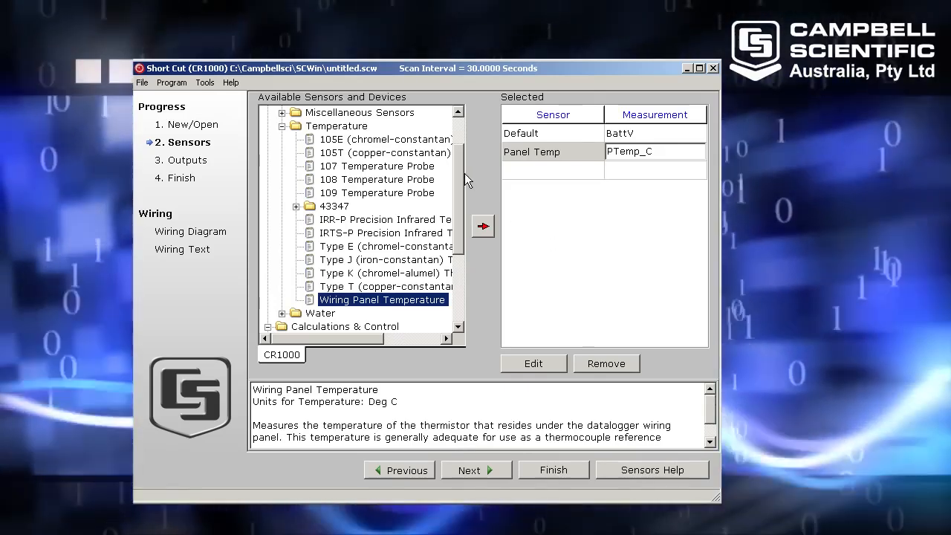
scroll(down, 3)
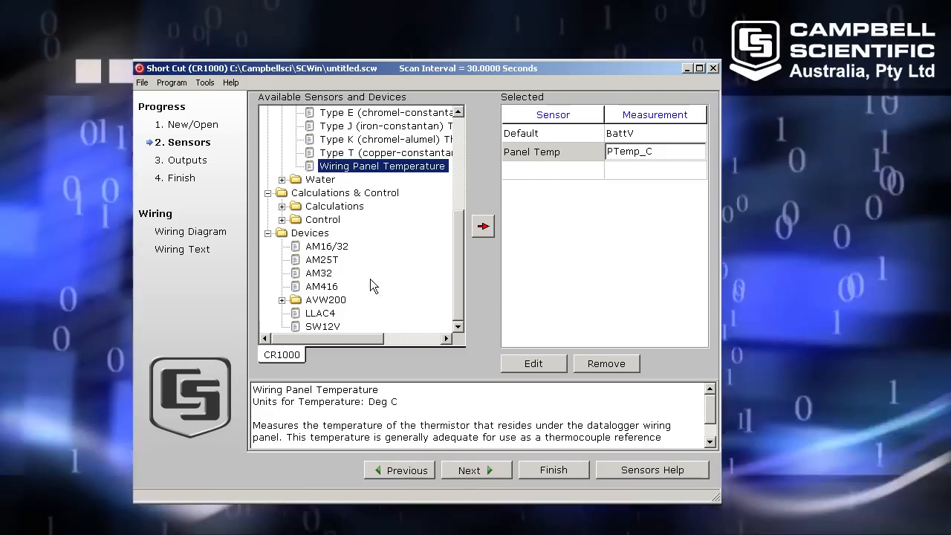
Step: Add the AM16/32 multiplexer from Devices to the selected devices
click(326, 246)
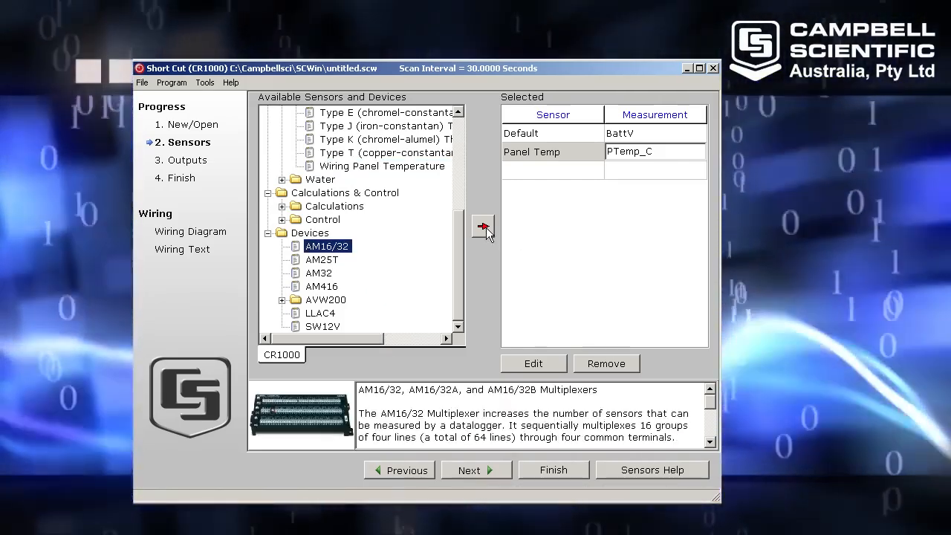
click(482, 226)
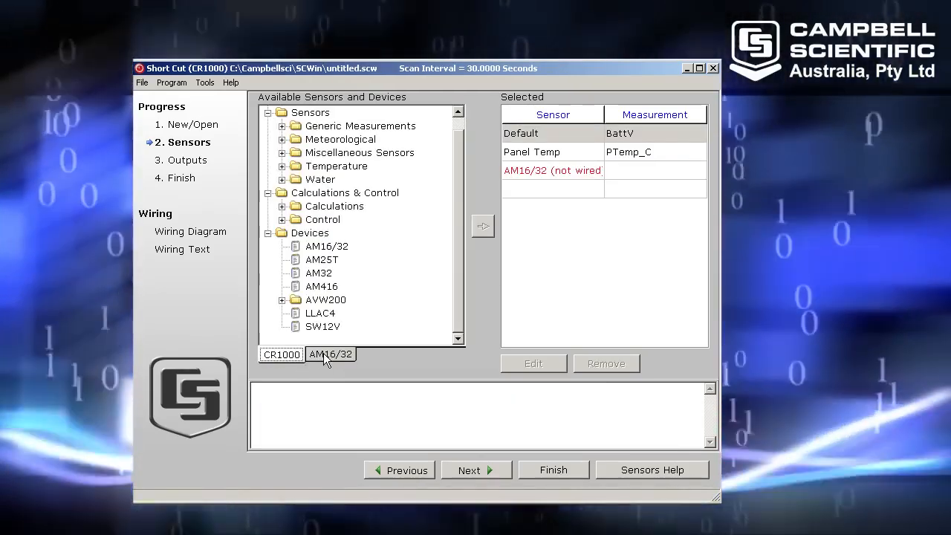
click(280, 354)
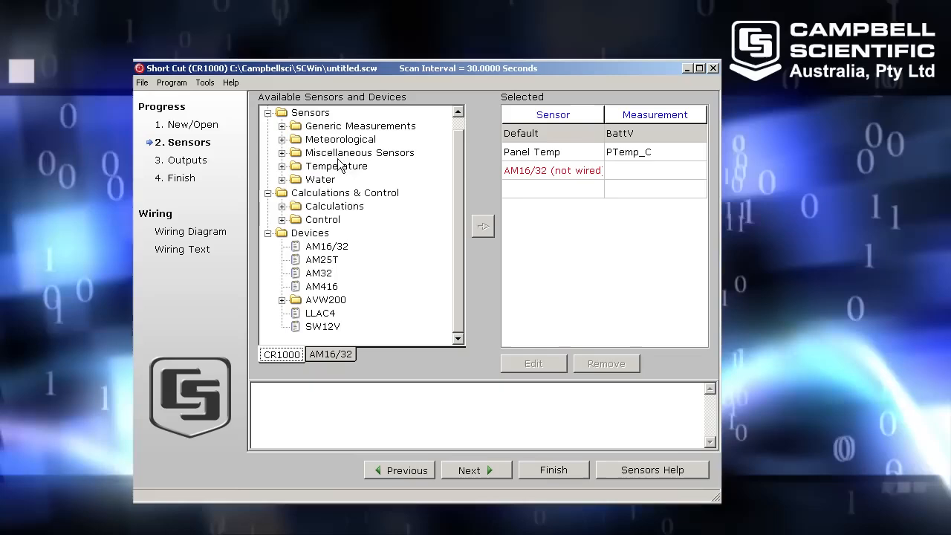
mouse_move(372, 177)
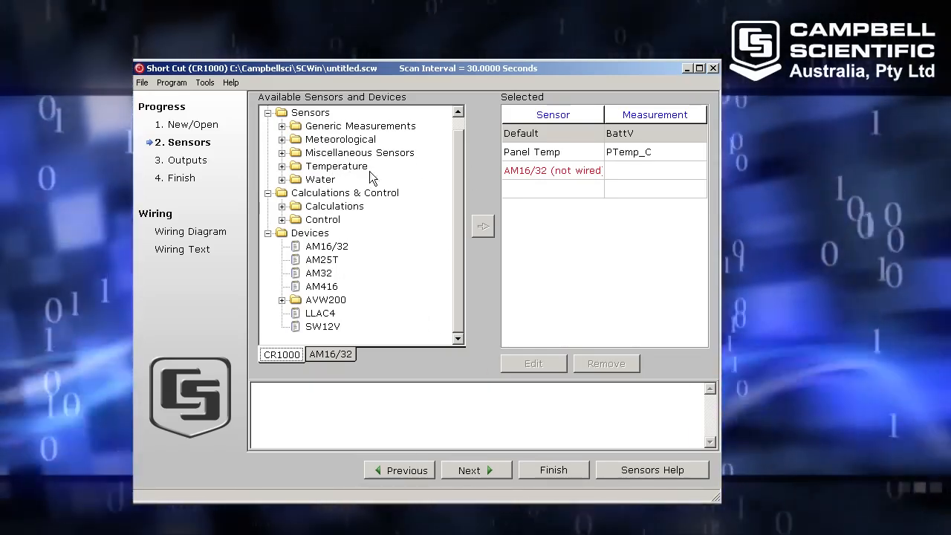
Step: Add three Type T thermocouples (Temp_C, PTemp_C reference) to the AM16/32 multiplexer
click(330, 354)
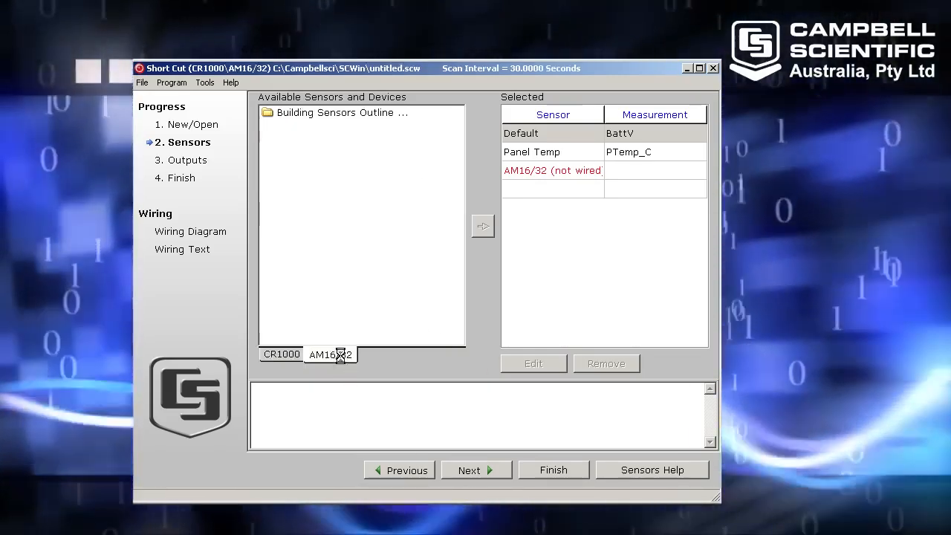
click(330, 354)
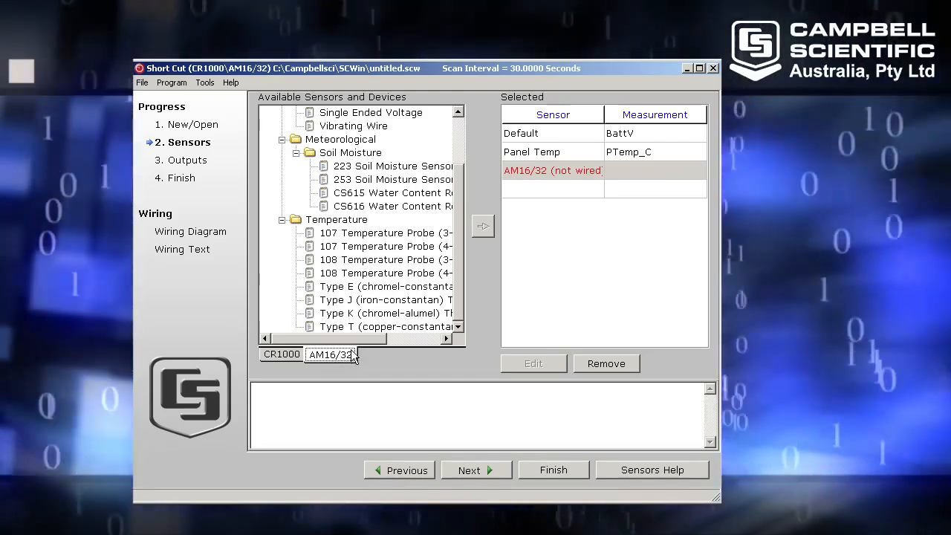
click(386, 326)
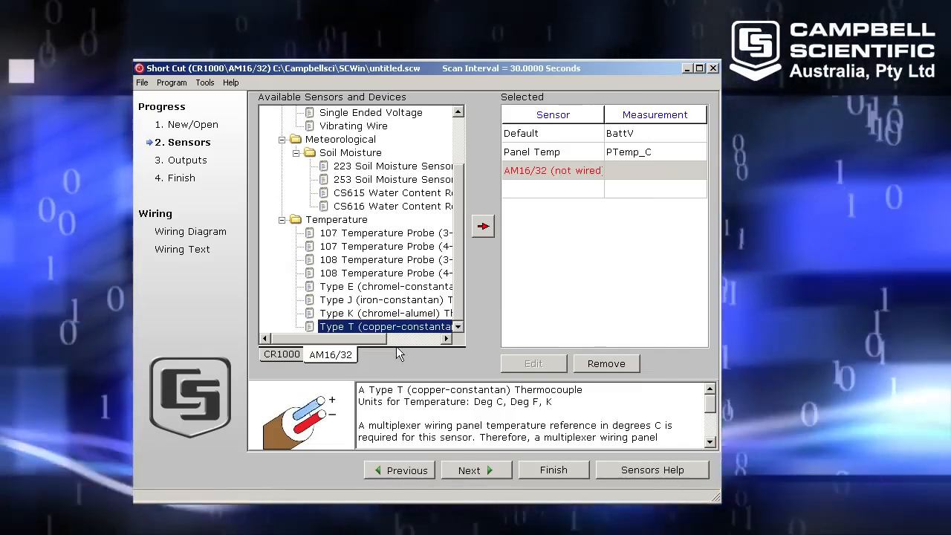
click(481, 226)
text(3)
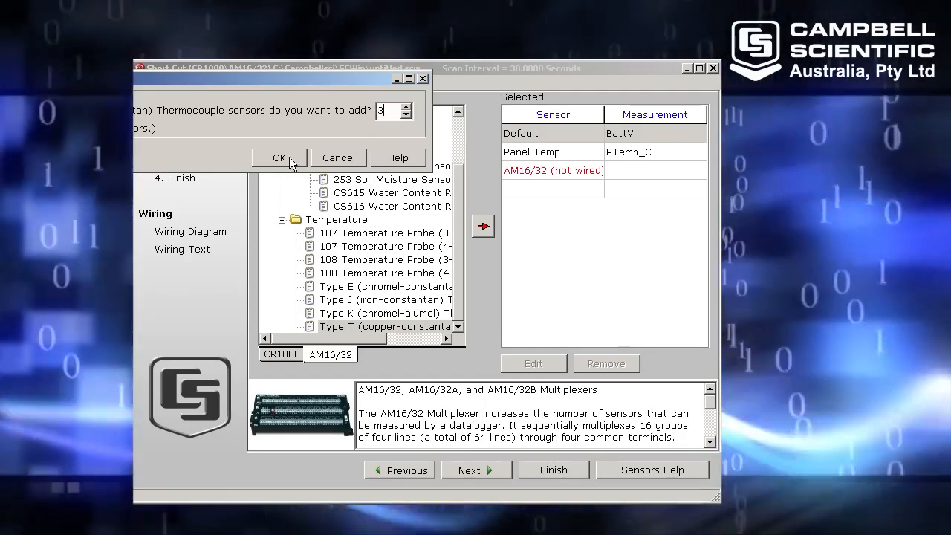
click(279, 157)
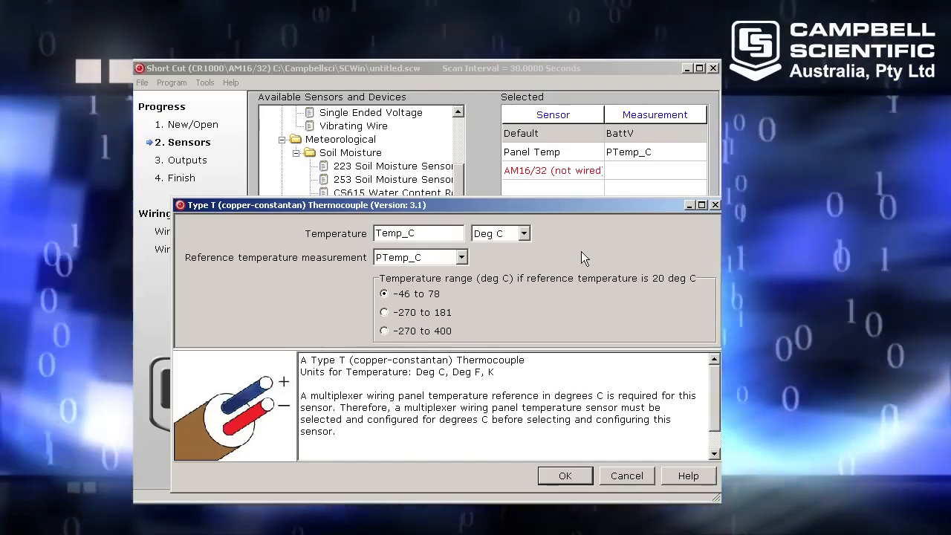
mouse_move(427, 310)
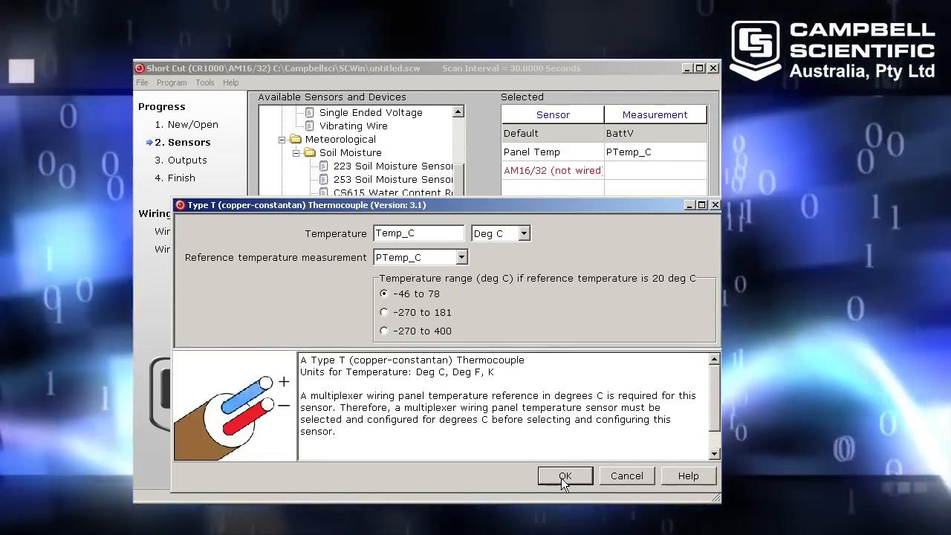
click(565, 475)
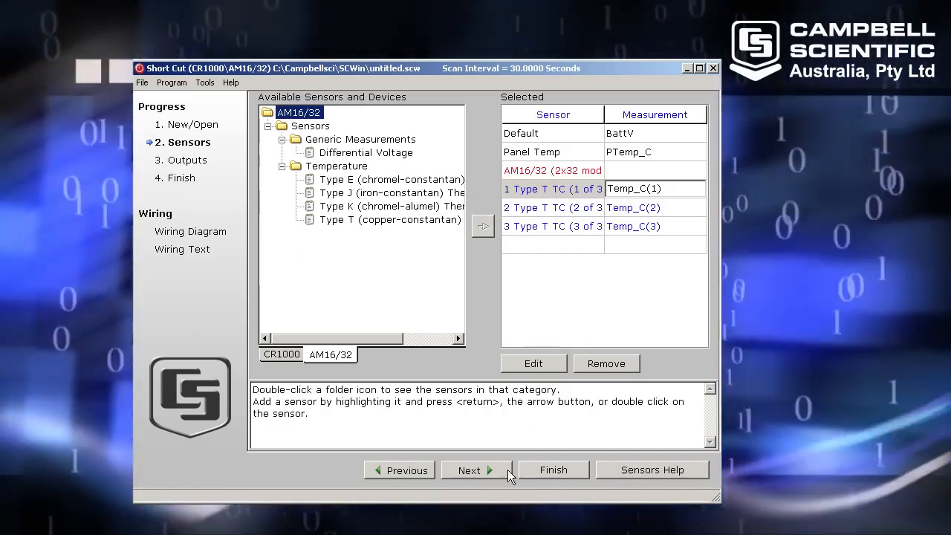
click(469, 470)
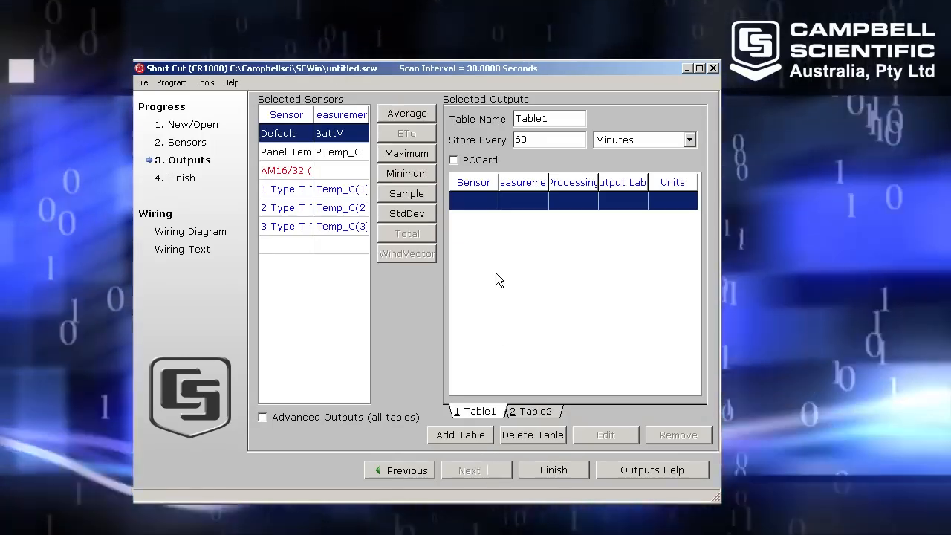
mouse_move(520, 367)
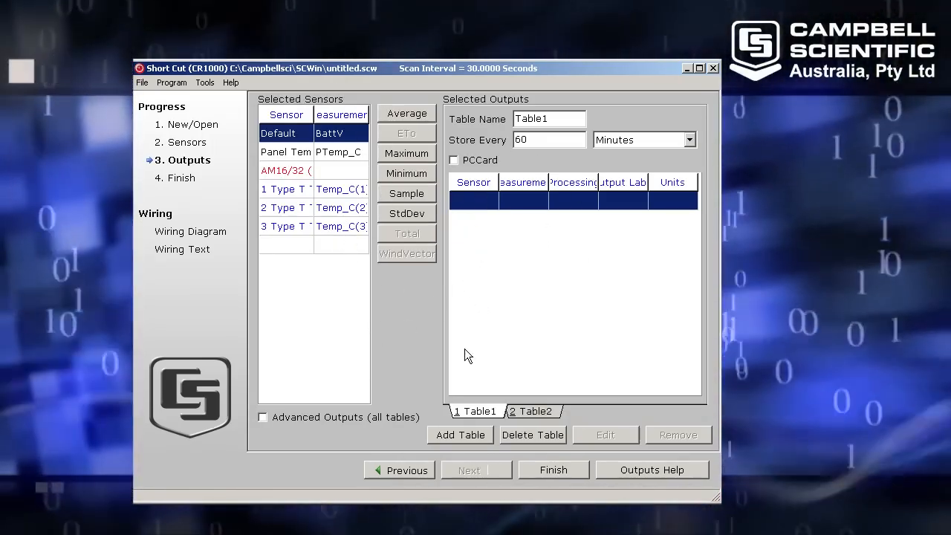
mouse_move(530, 237)
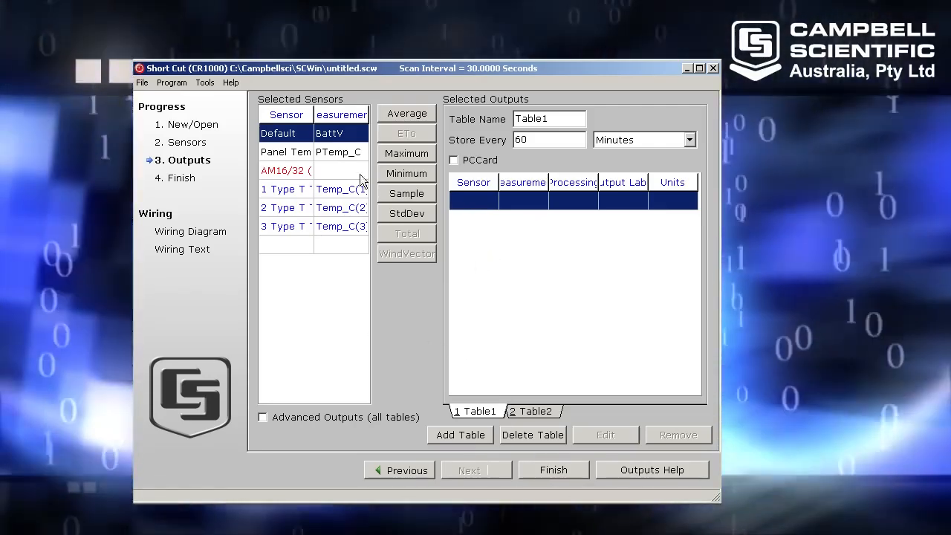
mouse_move(529, 192)
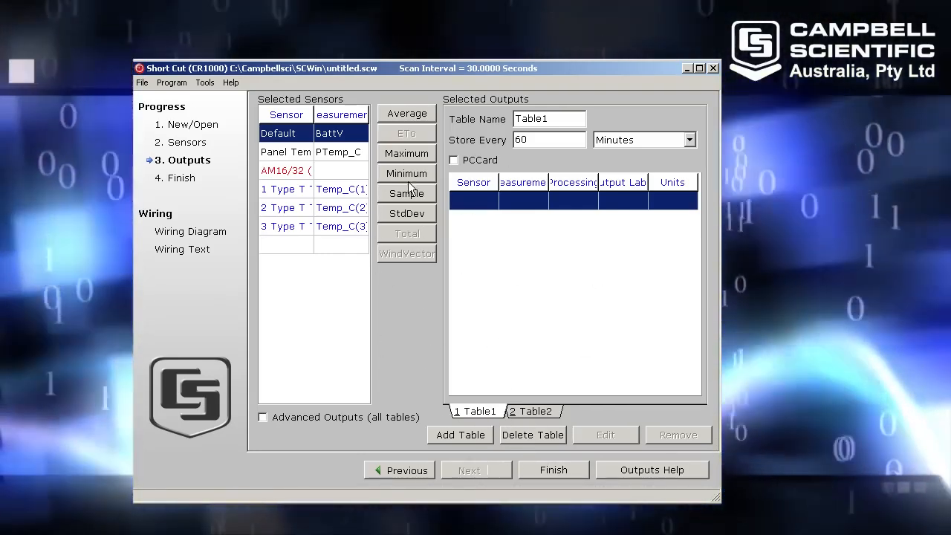
Step: Save as Multiplexer.scw, generate Multiplexer.CR1, and decline sending it to the logger
click(552, 470)
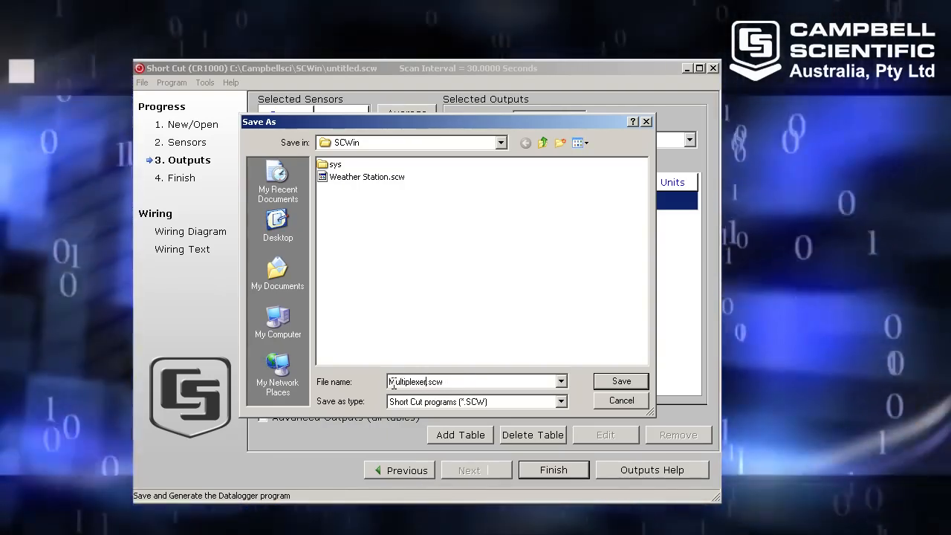
click(620, 380)
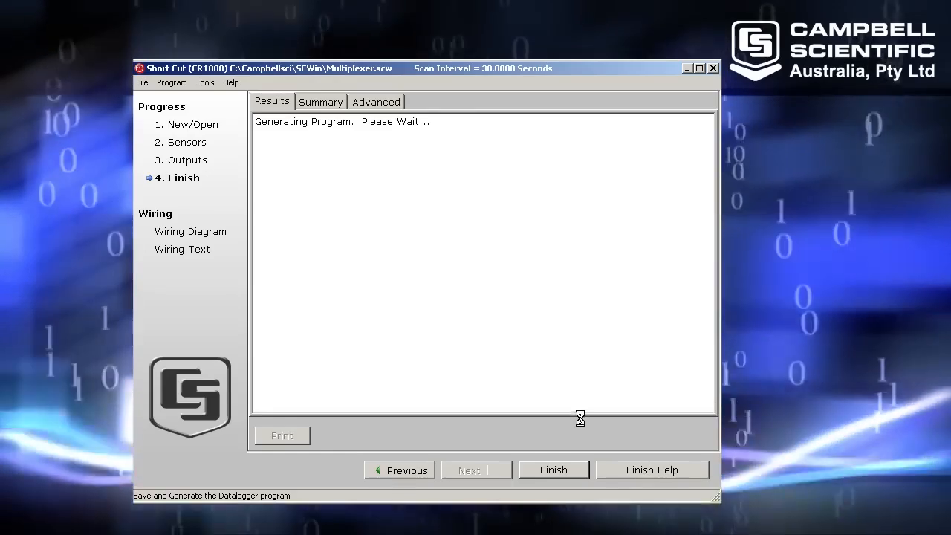
click(553, 469)
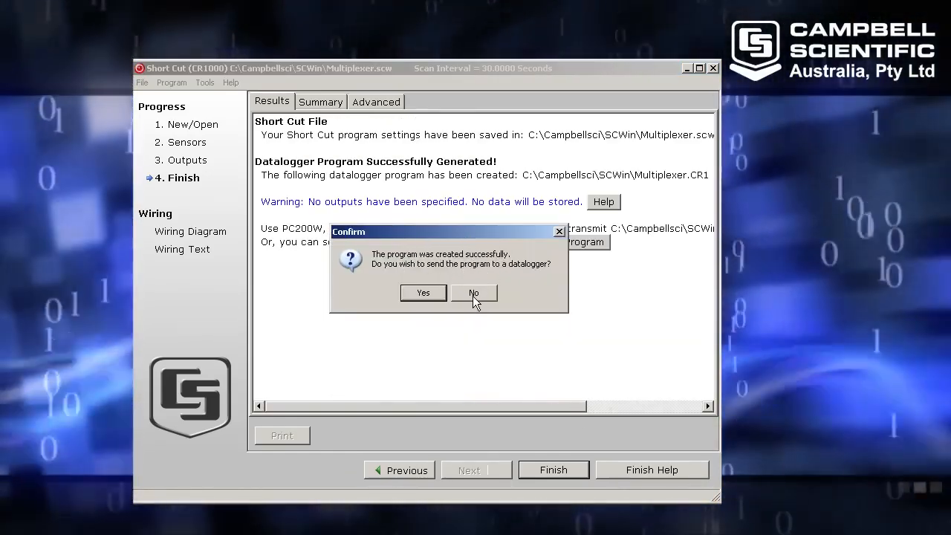
click(473, 292)
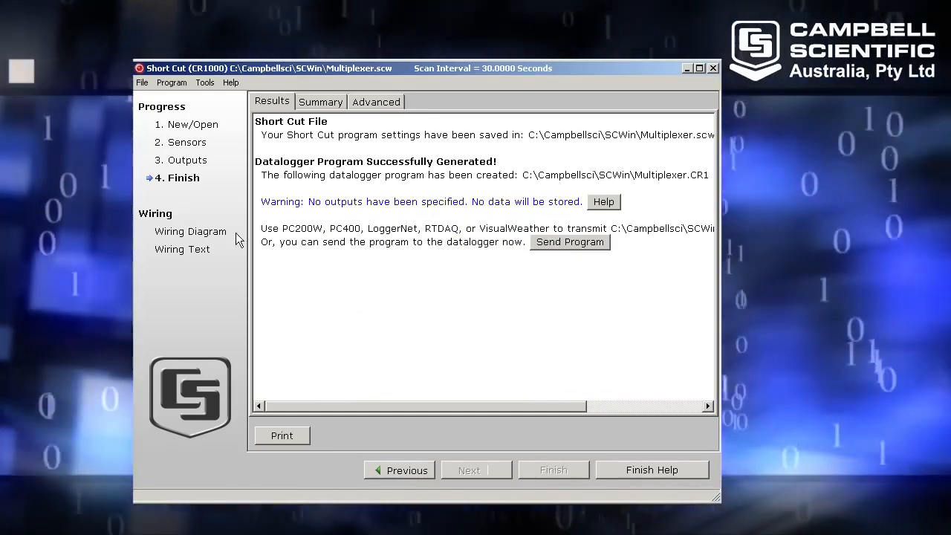
mouse_move(190, 231)
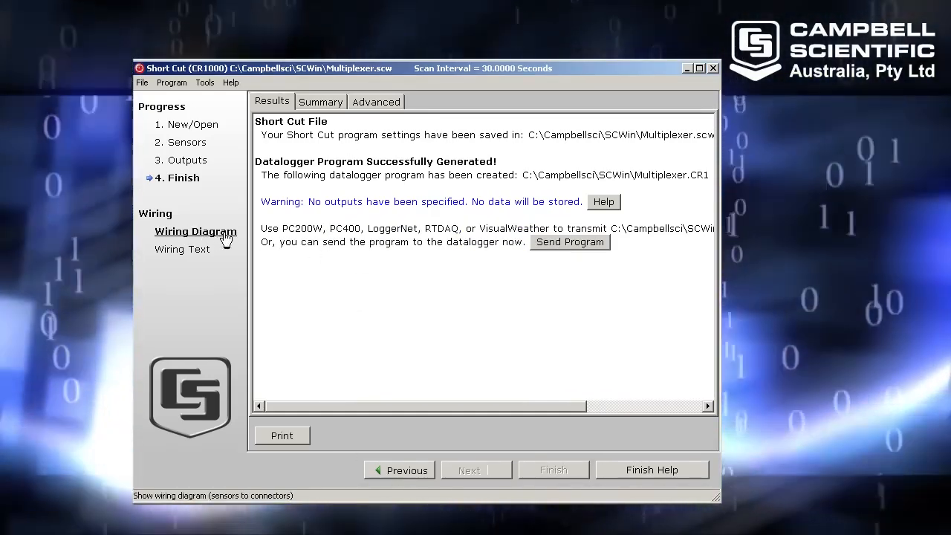
Step: View the wiring diagram for AM16/32-to-CR1000 connections and thermocouple leads on channels 1–3
click(195, 231)
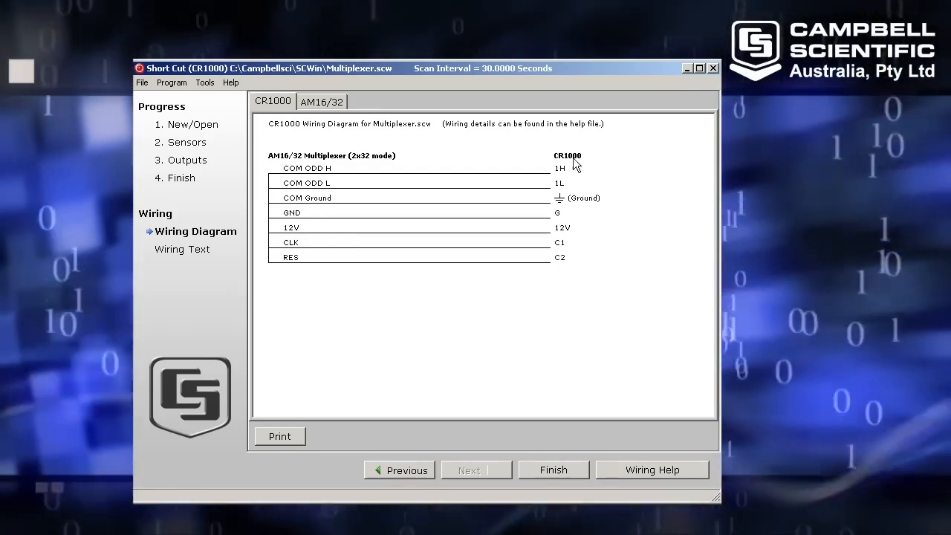
mouse_move(407, 186)
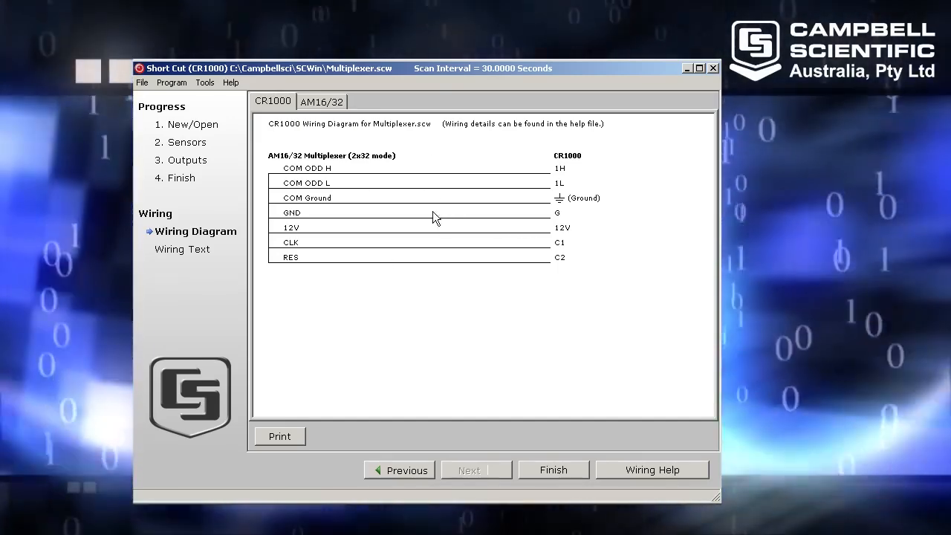
mouse_move(494, 246)
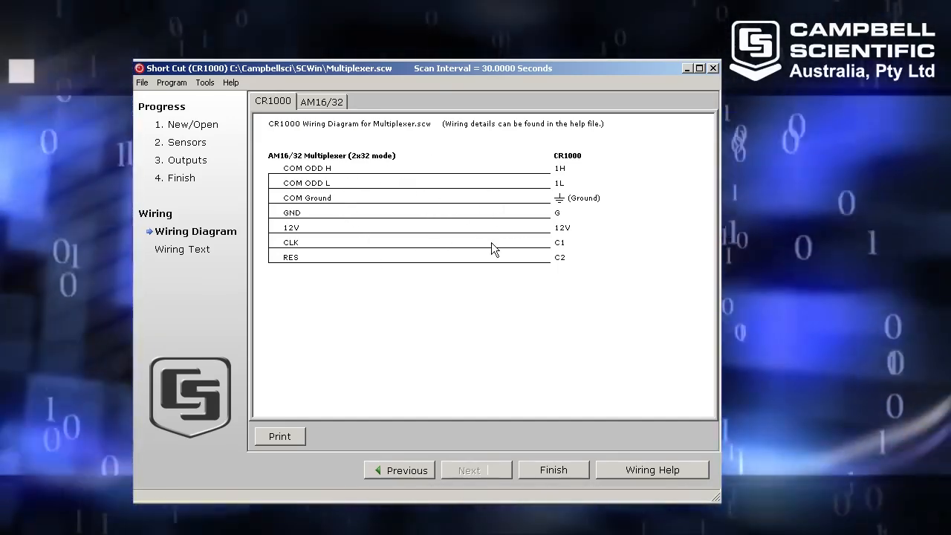
mouse_move(399, 171)
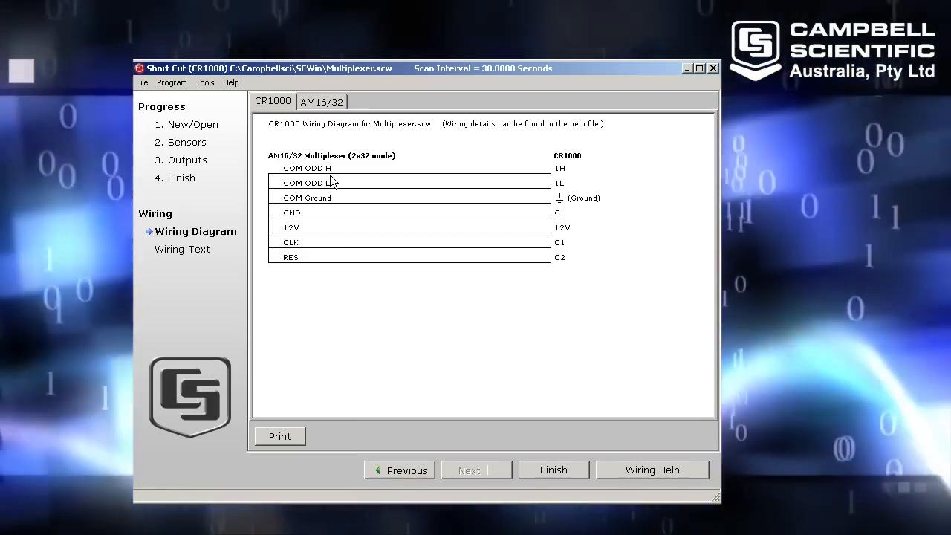
mouse_move(427, 261)
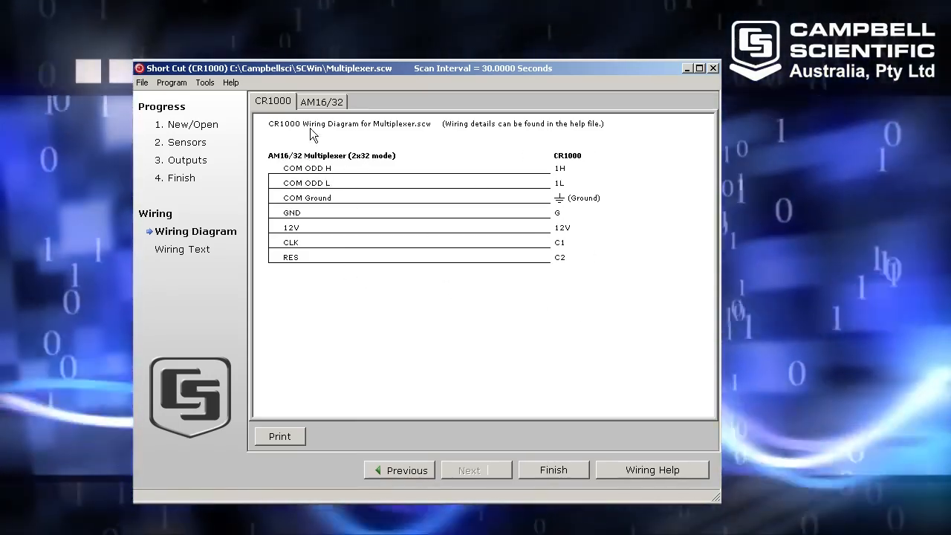
click(322, 101)
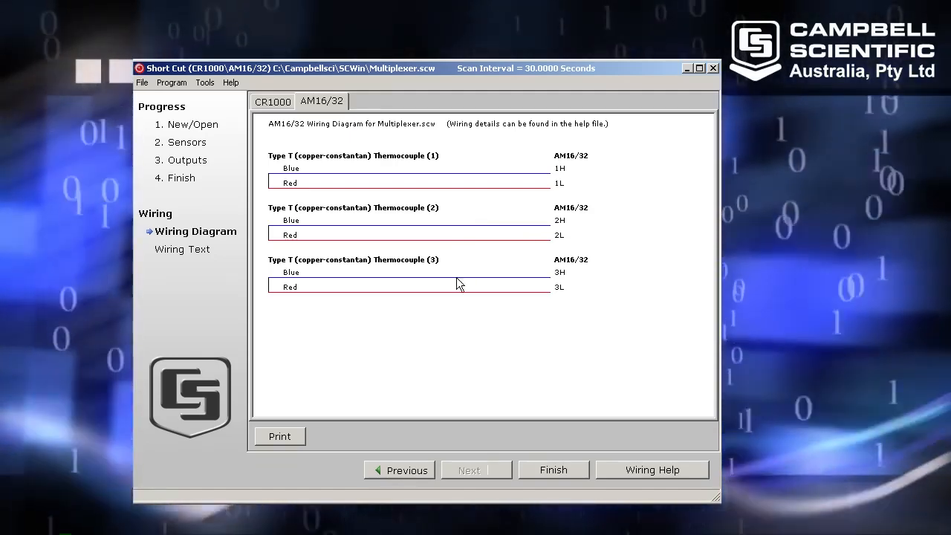
mouse_move(392, 269)
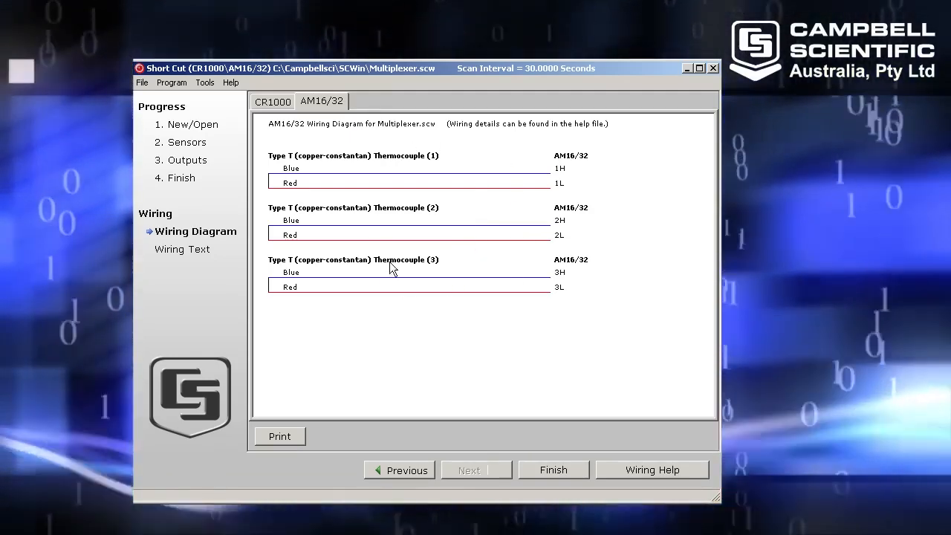
mouse_move(452, 185)
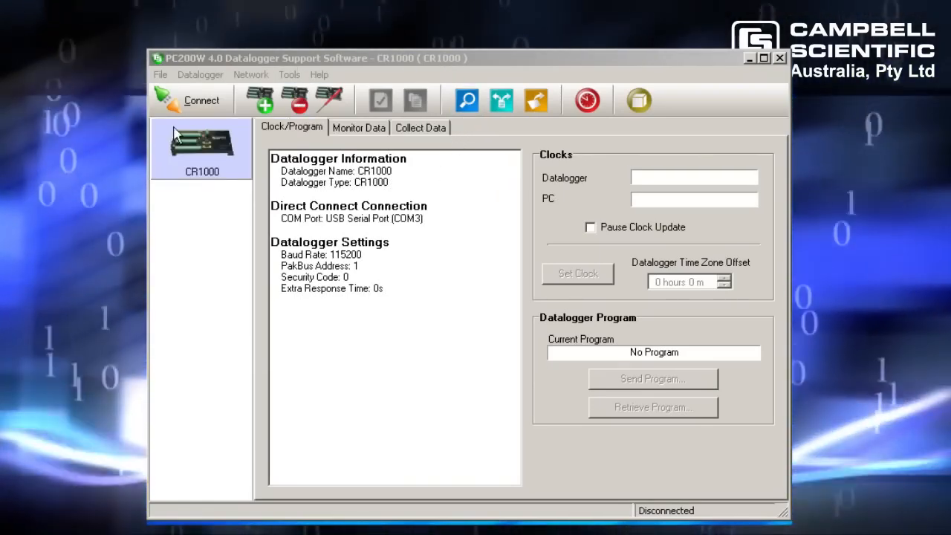
Step: Connect to the CR1000 and begin Send Program, reaching the erase warning
click(201, 100)
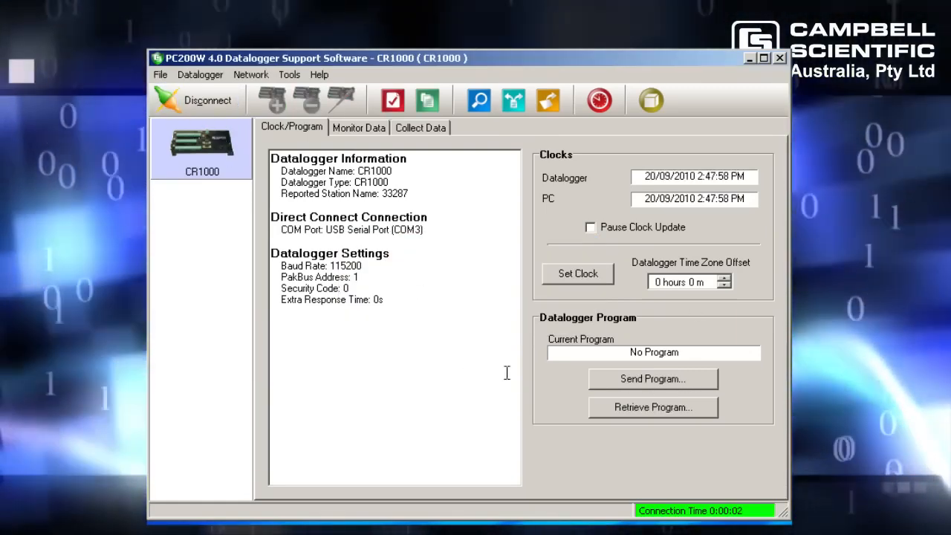
click(652, 378)
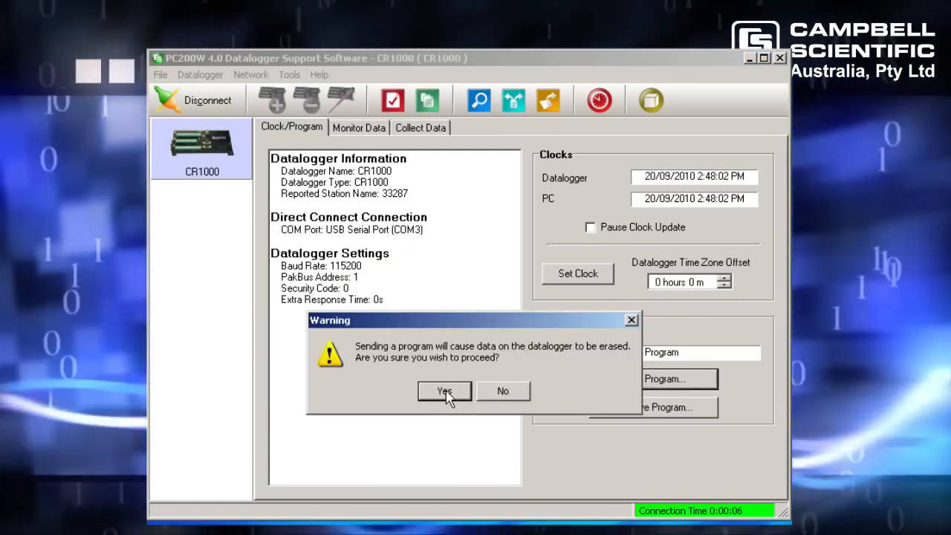
Step: Accept the erase warning and send Multiplexer.CR1 to the CR1000, confirming success
click(444, 391)
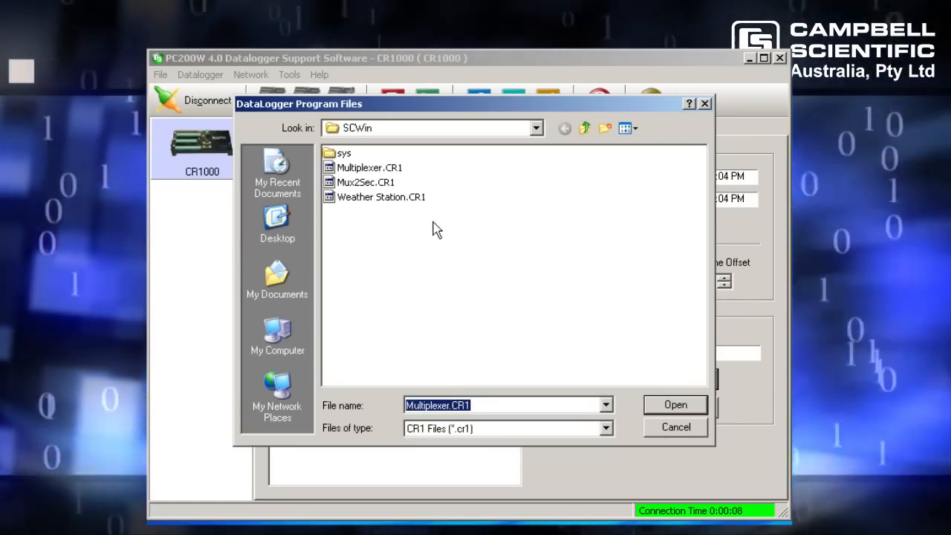
click(369, 167)
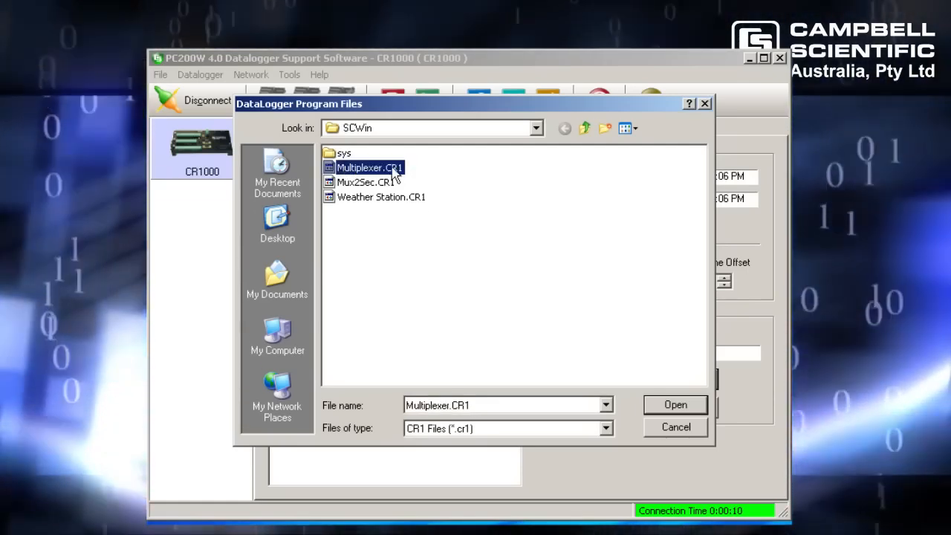
mouse_move(429, 367)
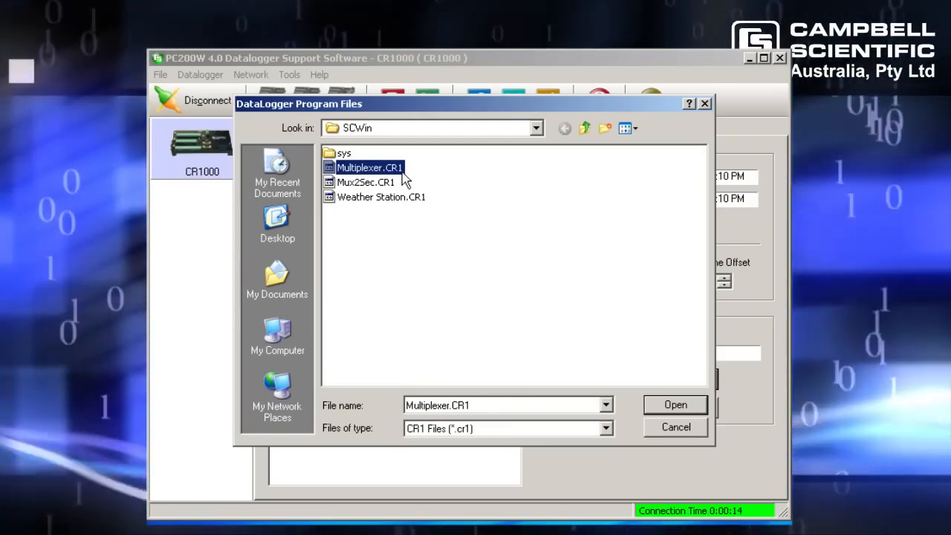
click(674, 404)
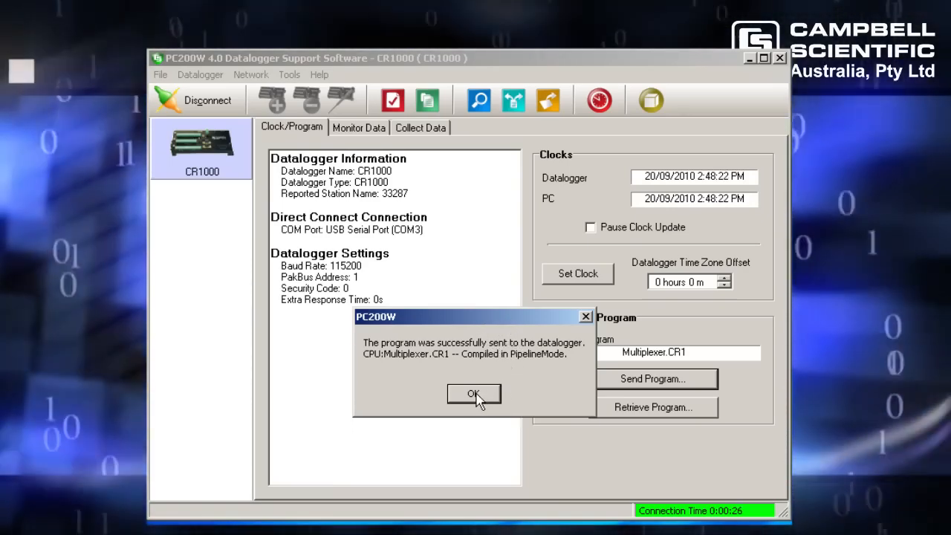
click(473, 394)
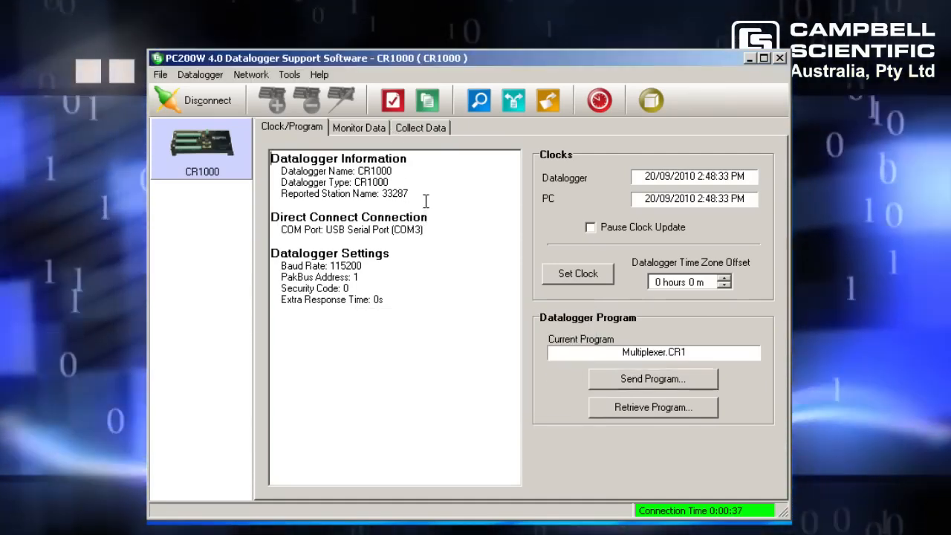
Step: Show Monitor Data with battery voltage, panel temperature and three Temp_C readings
click(359, 127)
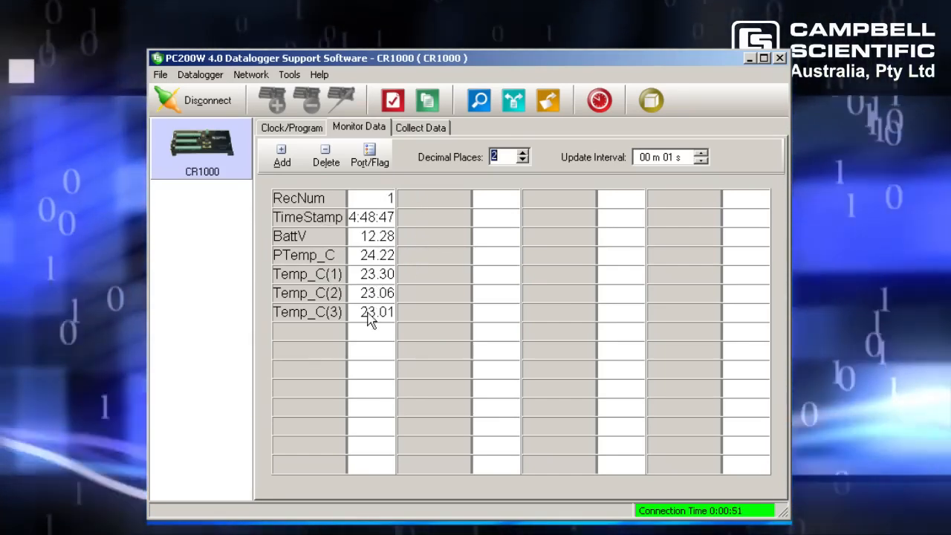
mouse_move(282, 319)
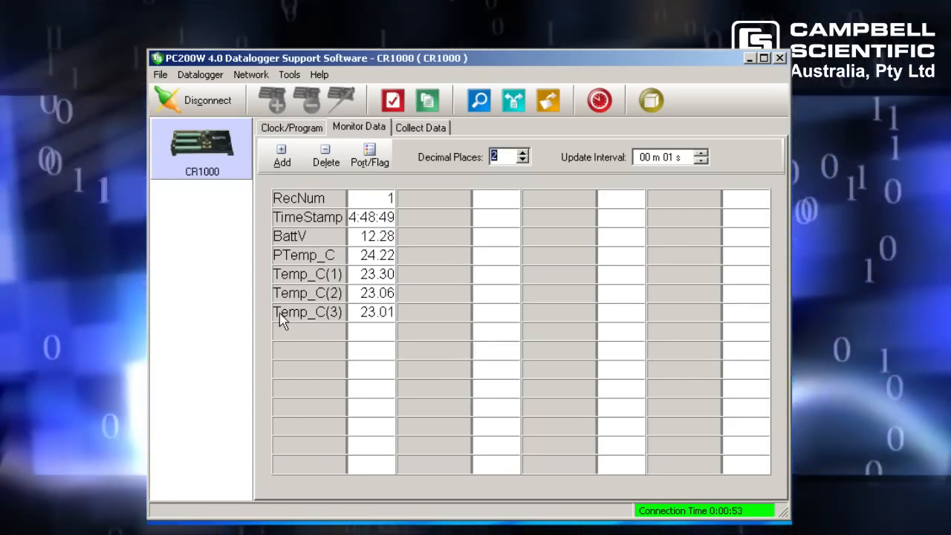